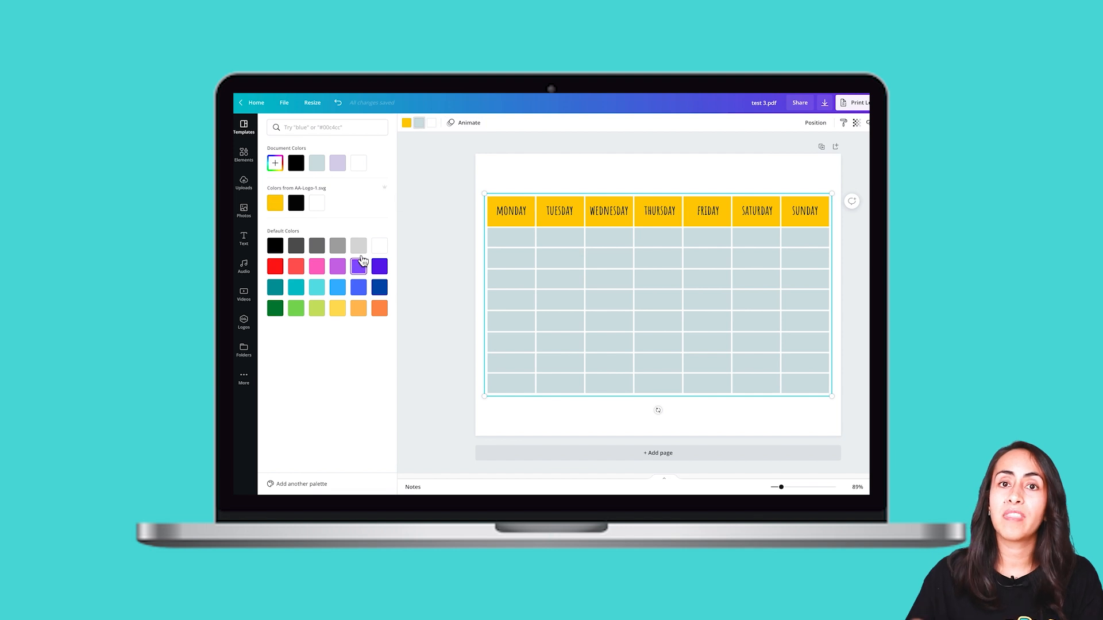
Step: Leave the finished calendar preview for the blank spreadsheet named Table
{"action": "left_click", "coordinate": [338, 266]}
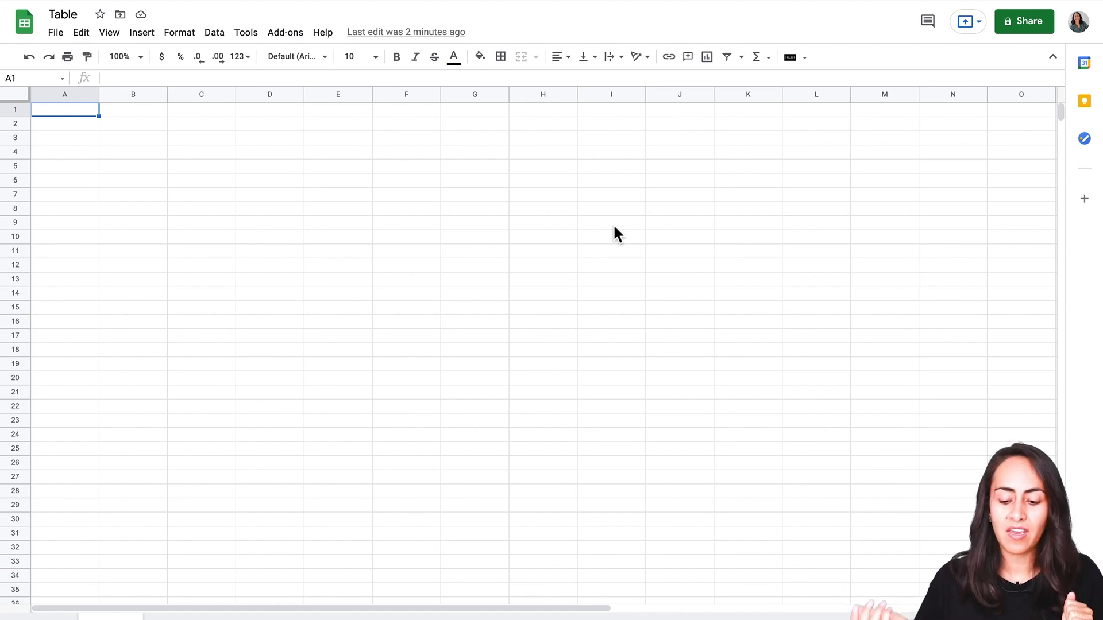
Step: Enter Monday through Sunday in A1:G1, then select the A1:G9 calendar area
{"action": "type", "text": "Monday"}
{"action": "left_click", "coordinate": [474, 109]}
{"action": "type", "text": "Sunday"}
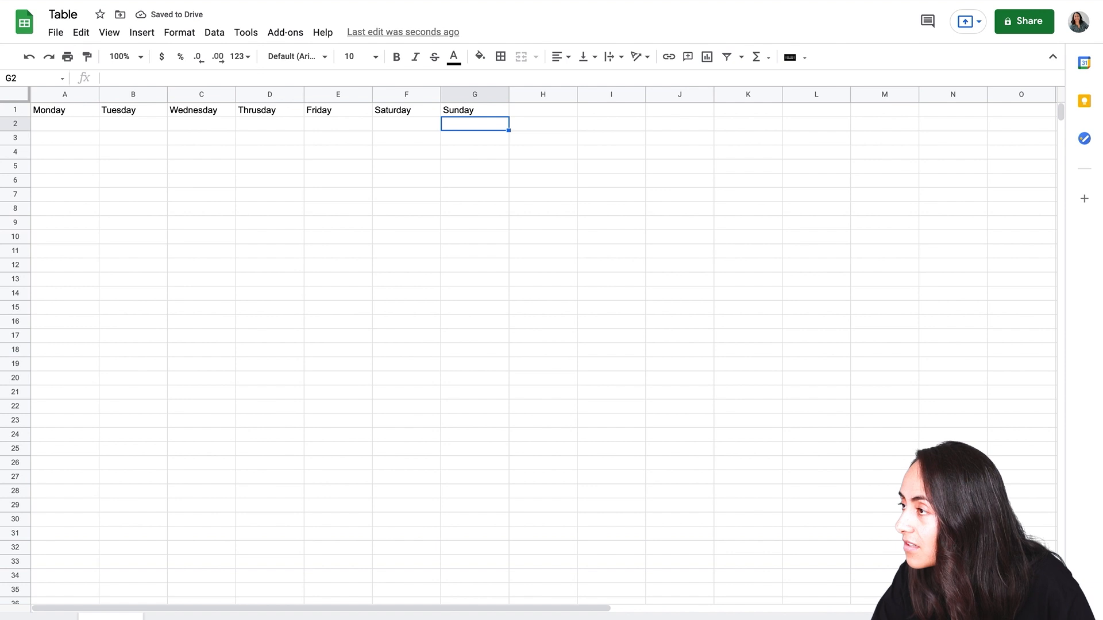
{"action": "left_click", "coordinate": [64, 123]}
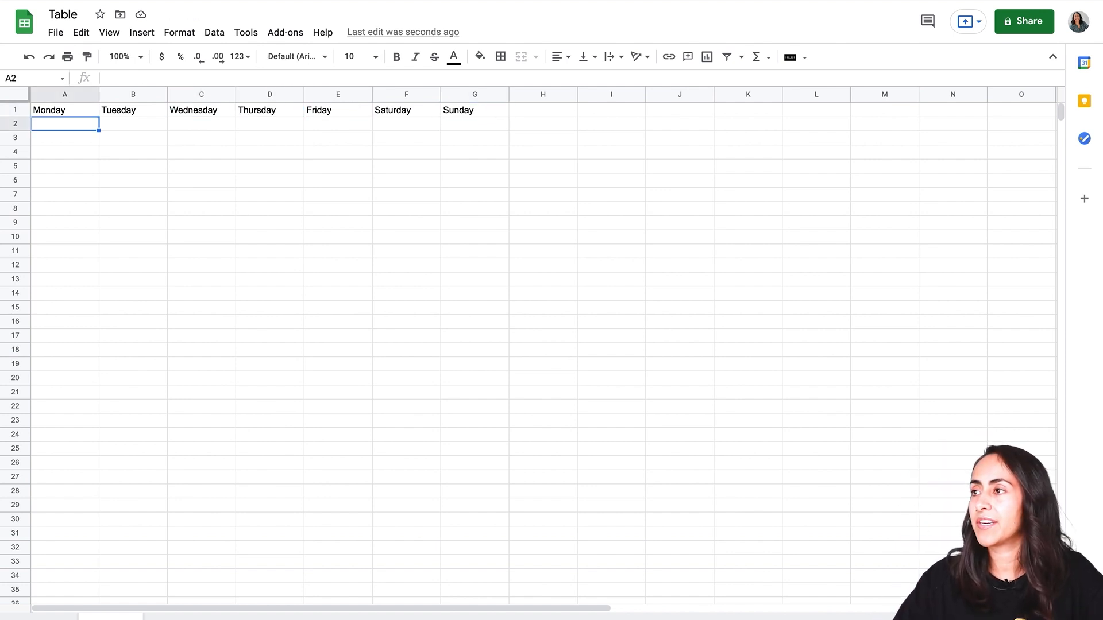
{"action": "left_click", "coordinate": [63, 109]}
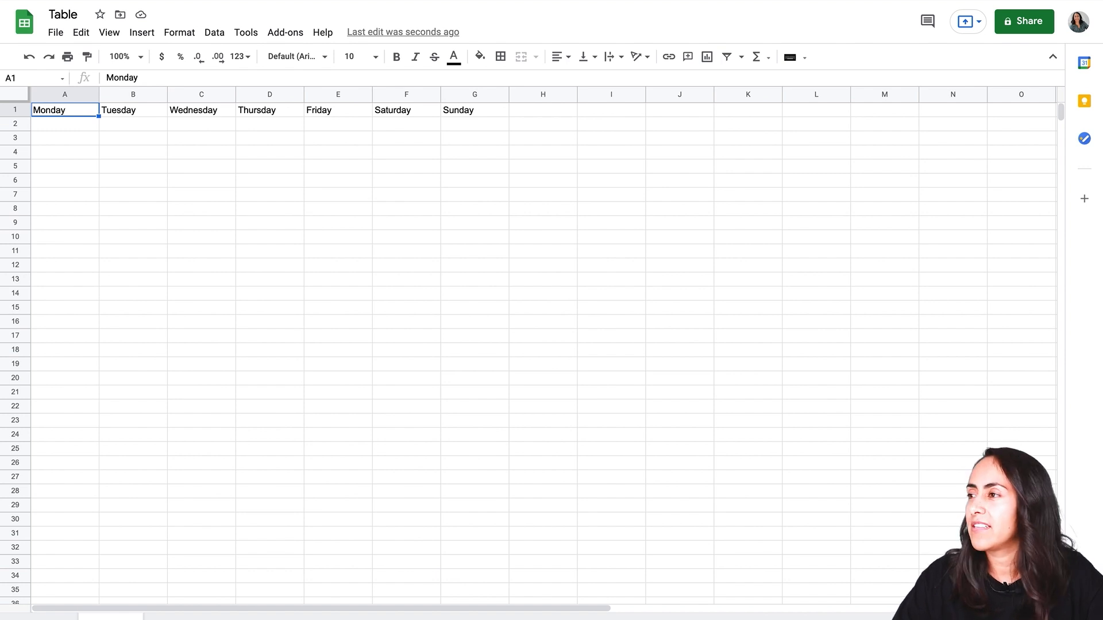
{"action": "left_click_drag", "start_coordinate": [64, 109], "coordinate": [406, 109]}
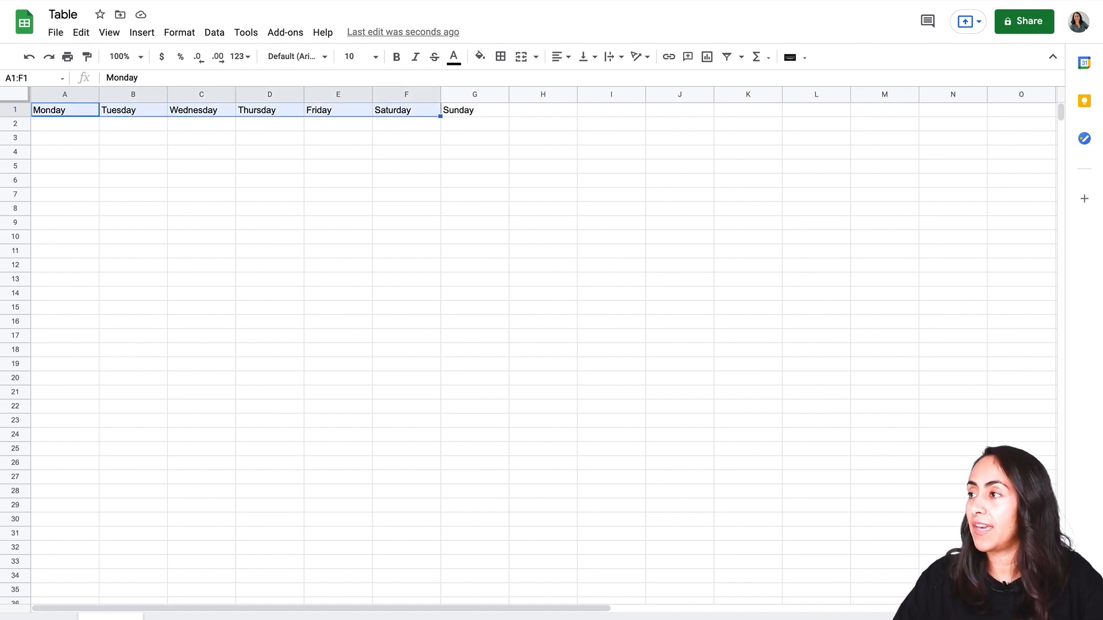
{"action": "left_click", "coordinate": [475, 110]}
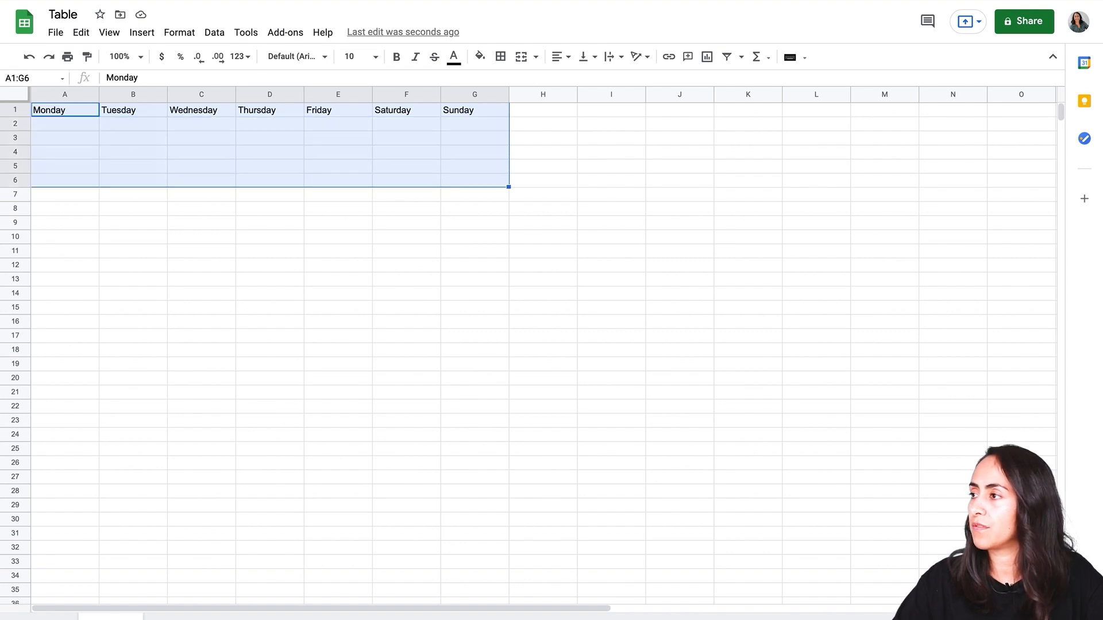
{"action": "left_click_drag", "start_coordinate": [508, 186], "coordinate": [508, 227]}
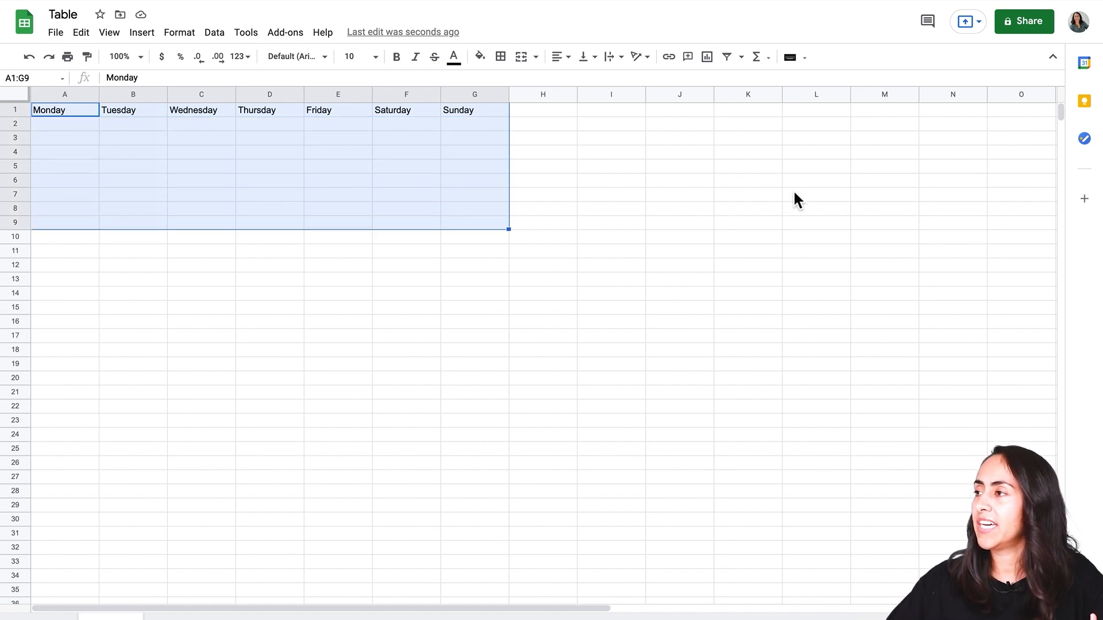
{"action": "mouse_move", "coordinate": [497, 97]}
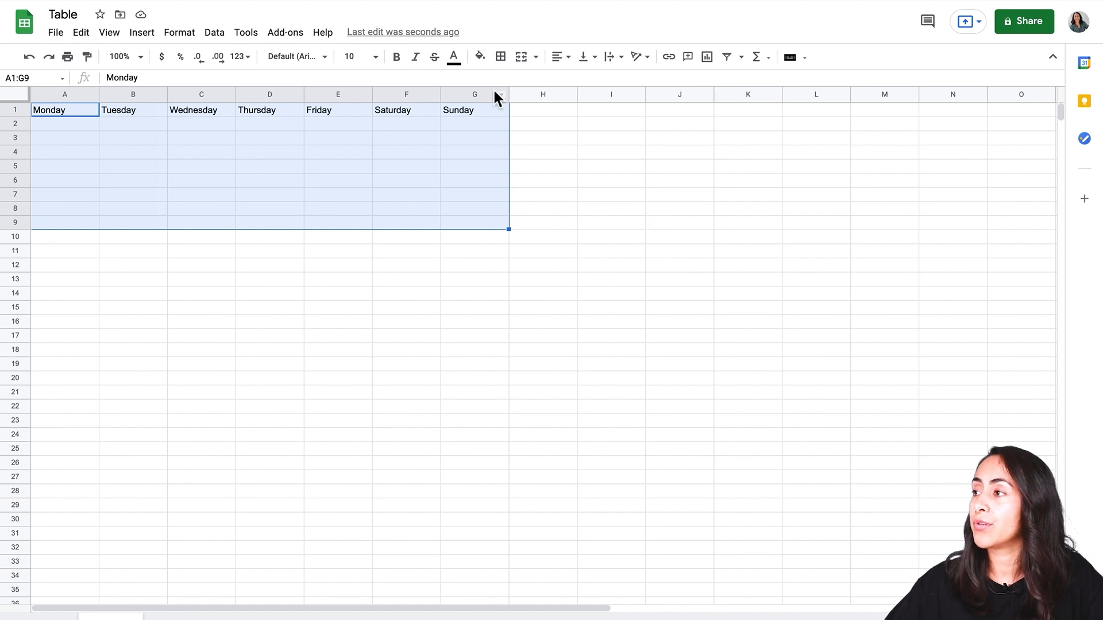
Step: Fill A1:G9 light green and give the A1:G1 heading row a lavender fill
{"action": "left_click", "coordinate": [480, 56]}
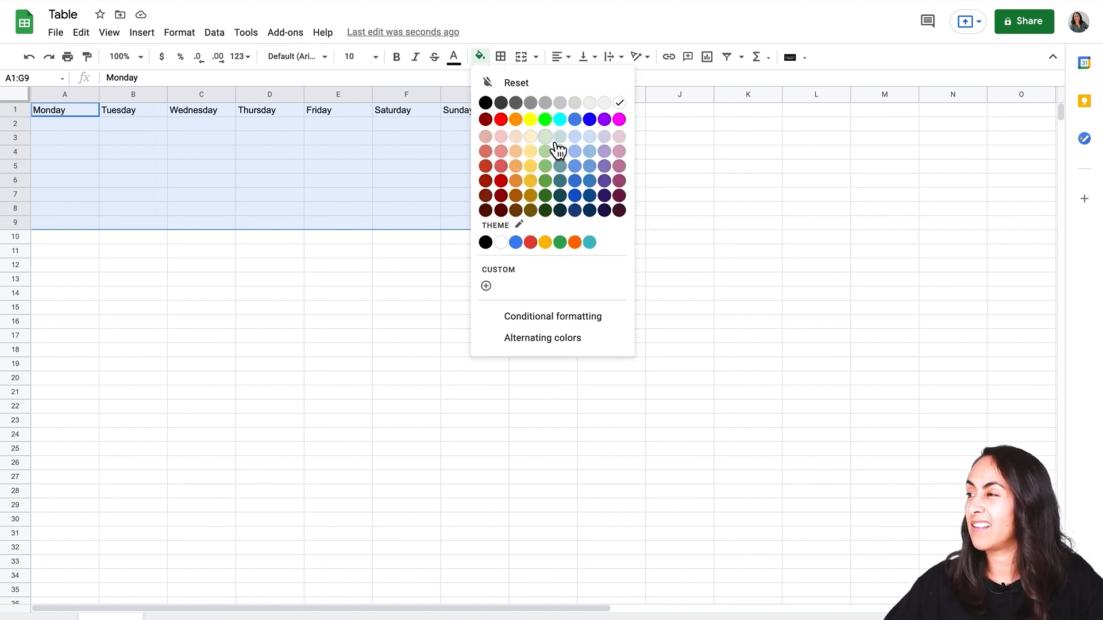
{"action": "left_click", "coordinate": [545, 137]}
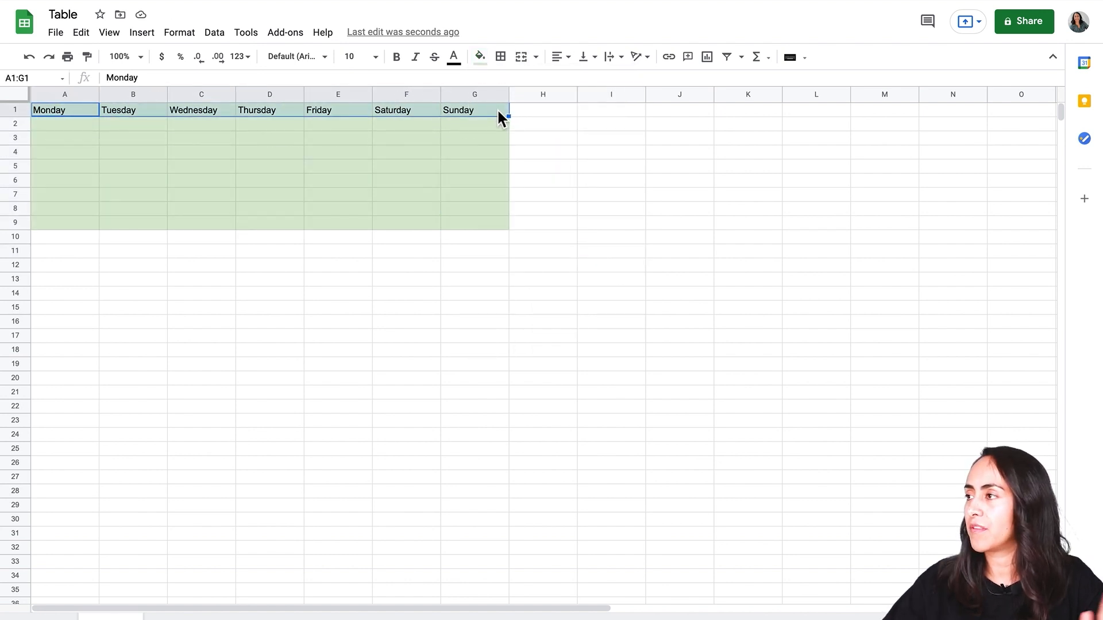
{"action": "left_click", "coordinate": [480, 56]}
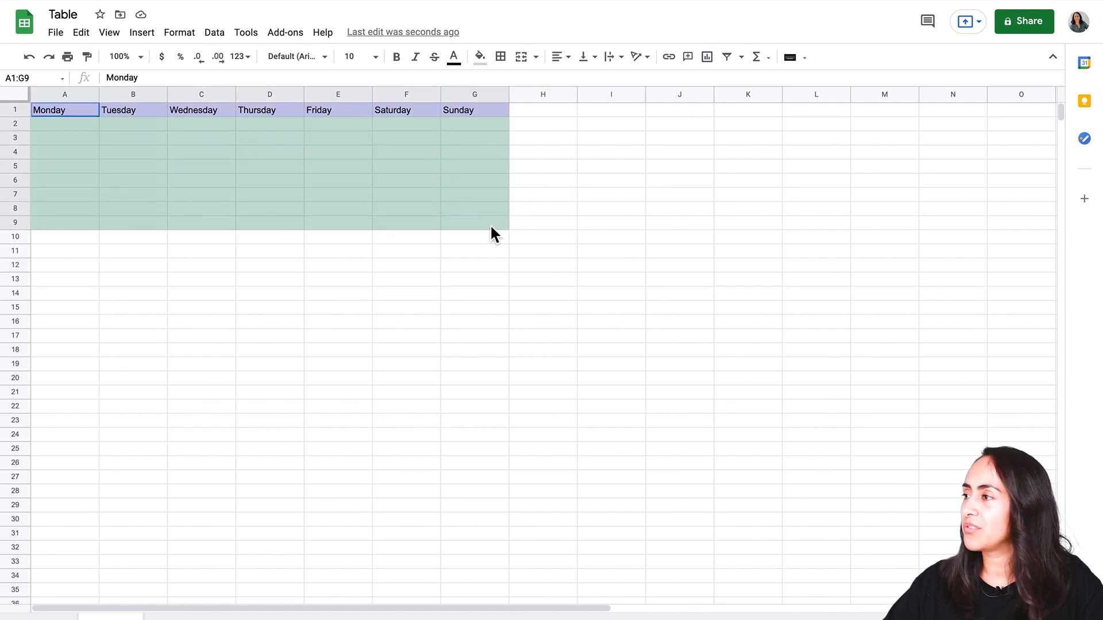
{"action": "mouse_move", "coordinate": [500, 57]}
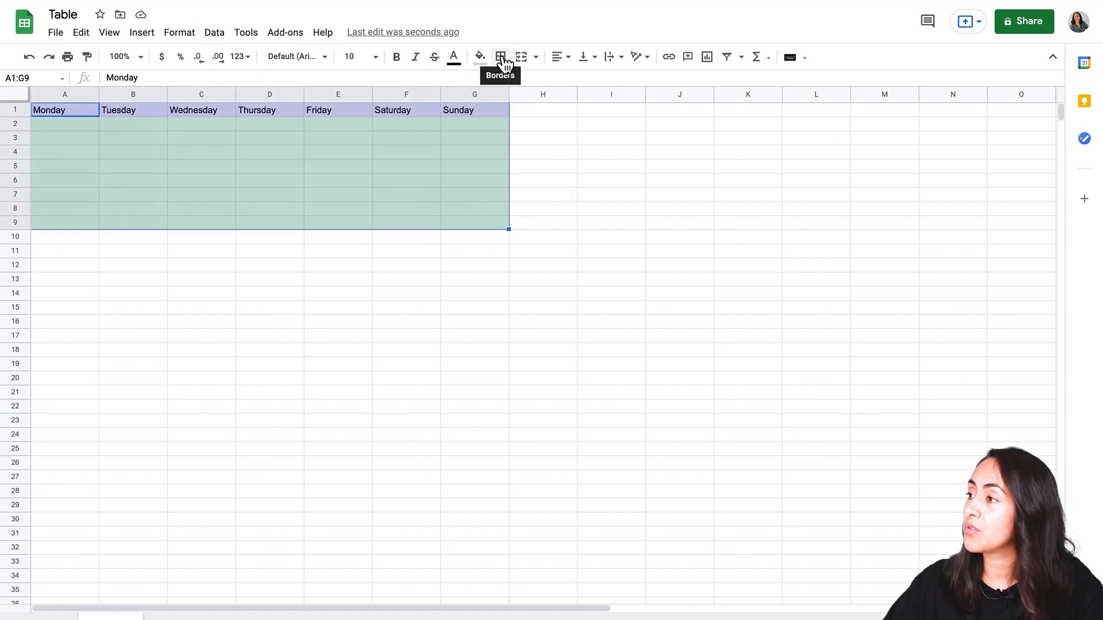
Step: Apply All borders to the calendar grid with a thicker black border style
{"action": "left_click", "coordinate": [500, 57]}
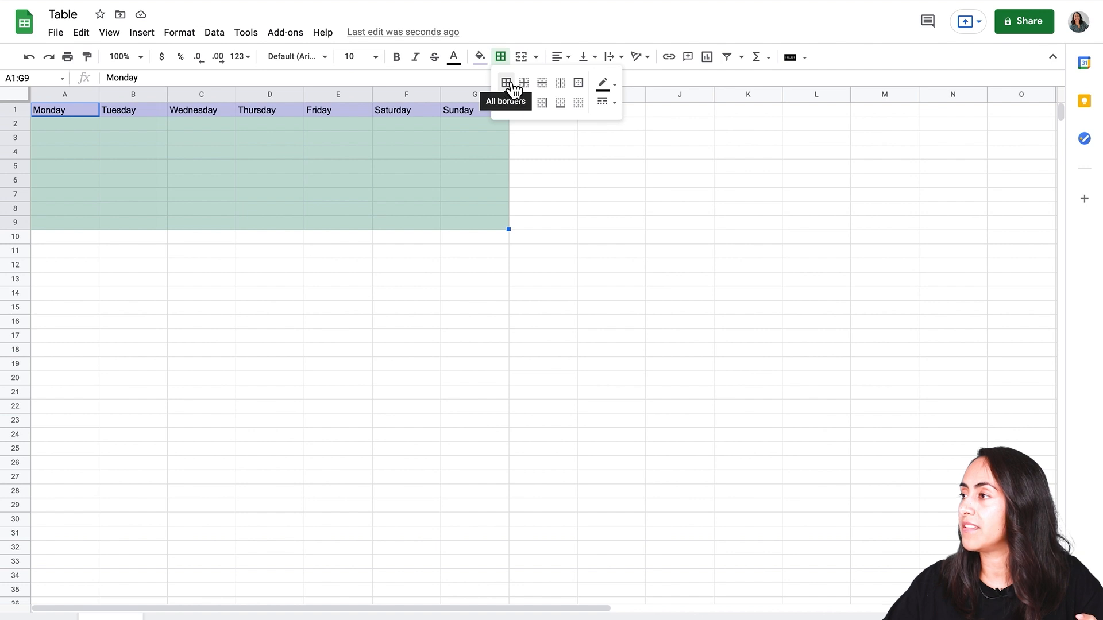
{"action": "left_click", "coordinate": [602, 100]}
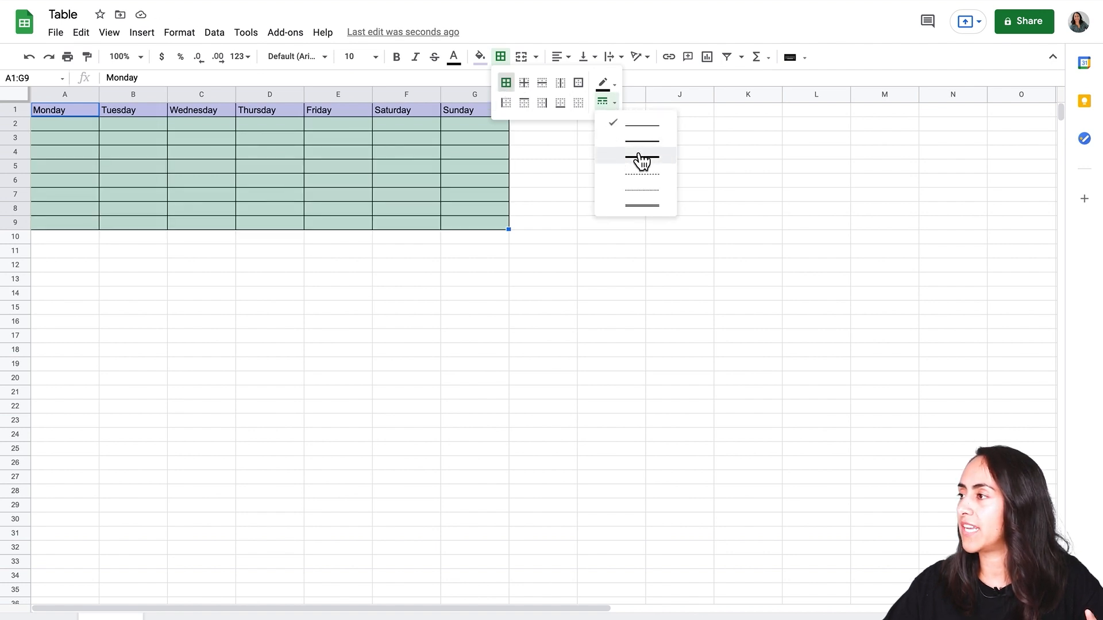
{"action": "mouse_move", "coordinate": [651, 158]}
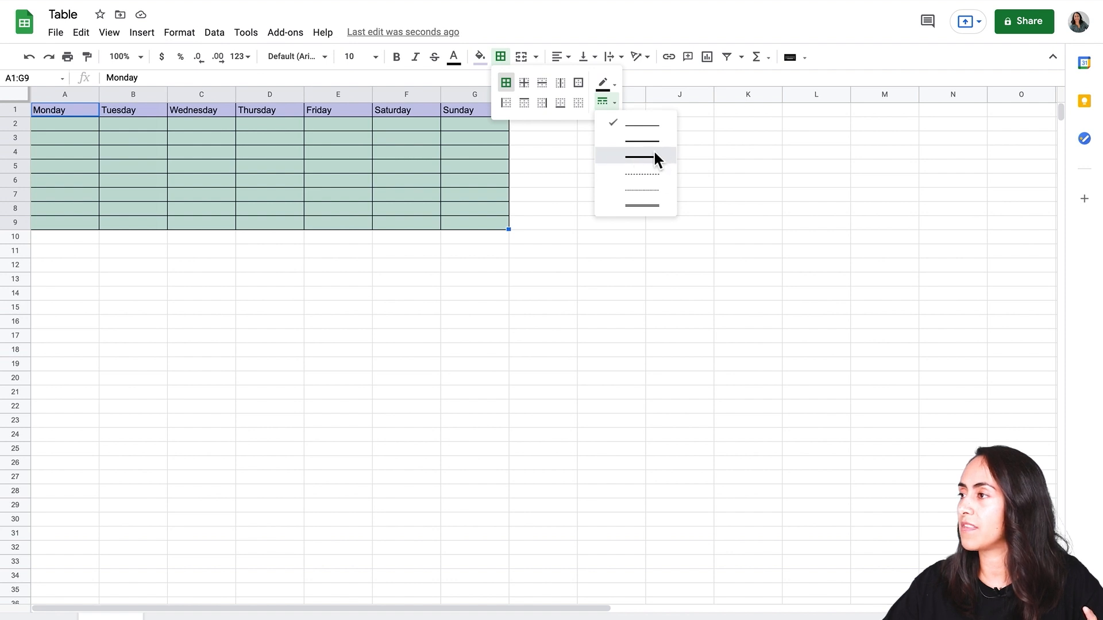
{"action": "left_click", "coordinate": [641, 157]}
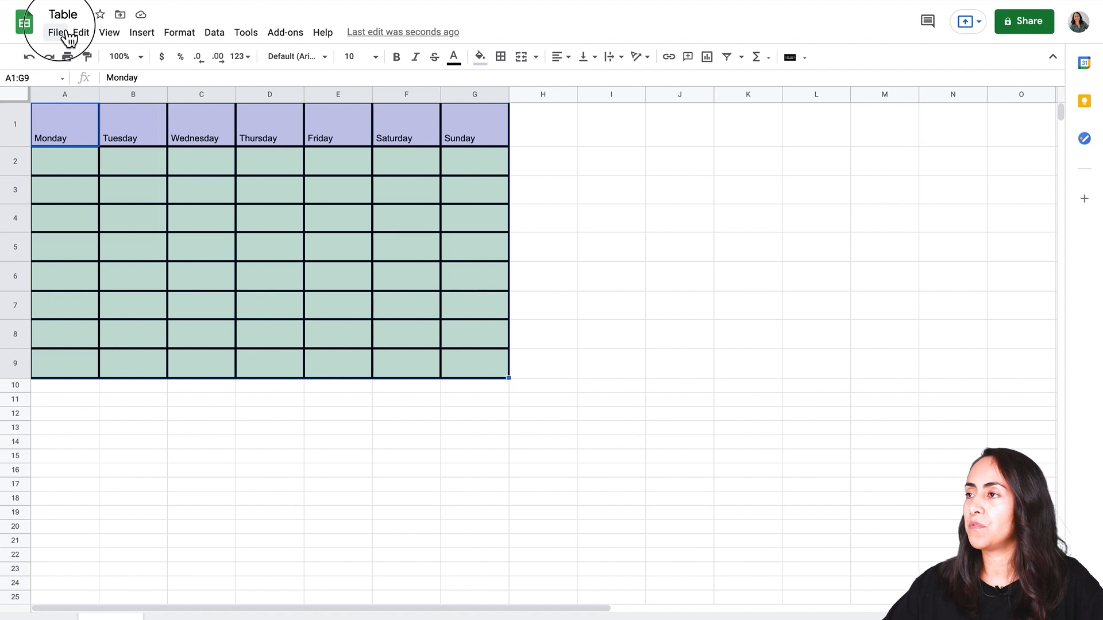
Step: Export the calendar sheet as a landscape PDF fitted to width
{"action": "left_click", "coordinate": [54, 32]}
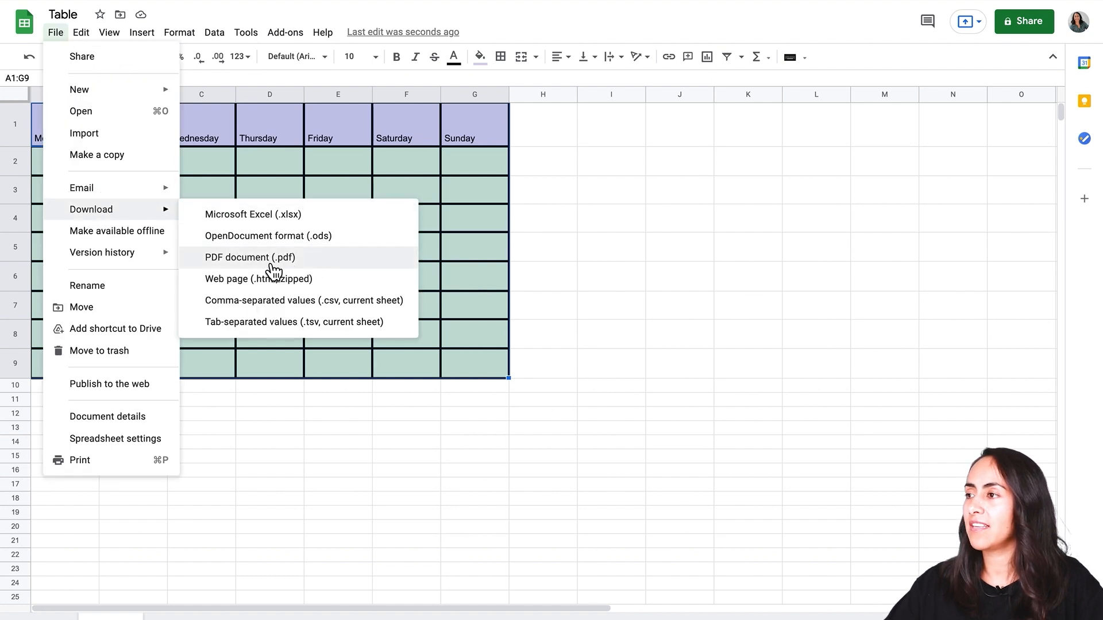
{"action": "left_click", "coordinate": [249, 256]}
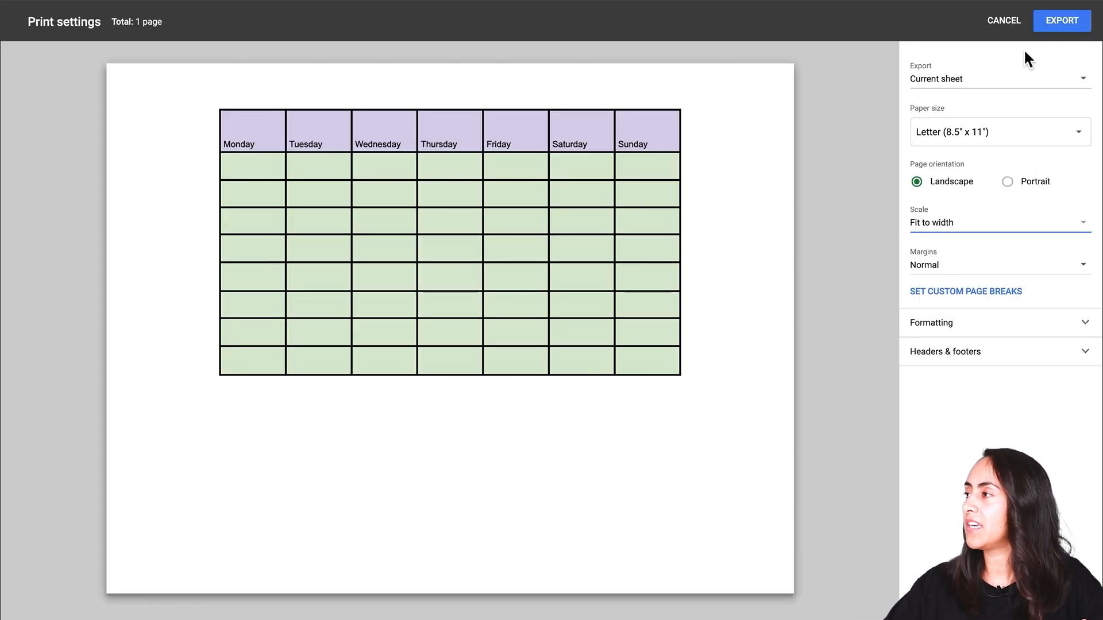
{"action": "left_click", "coordinate": [1003, 20]}
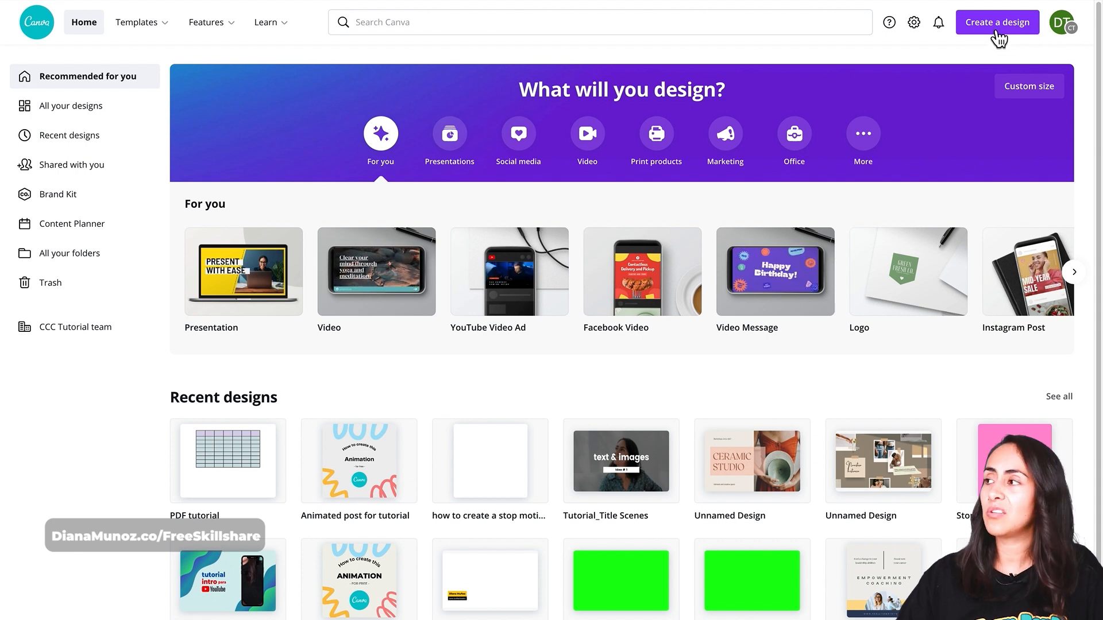
Step: Import Table.pdf into Canva using Create a design's Import PDF option
{"action": "left_click", "coordinate": [997, 22]}
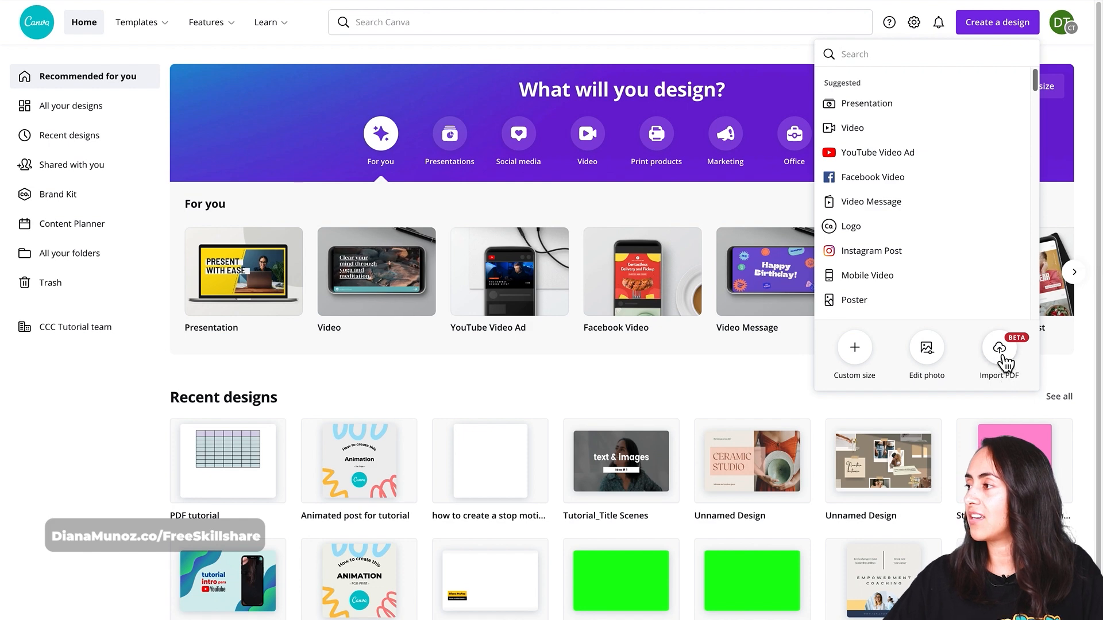
{"action": "left_click", "coordinate": [998, 347]}
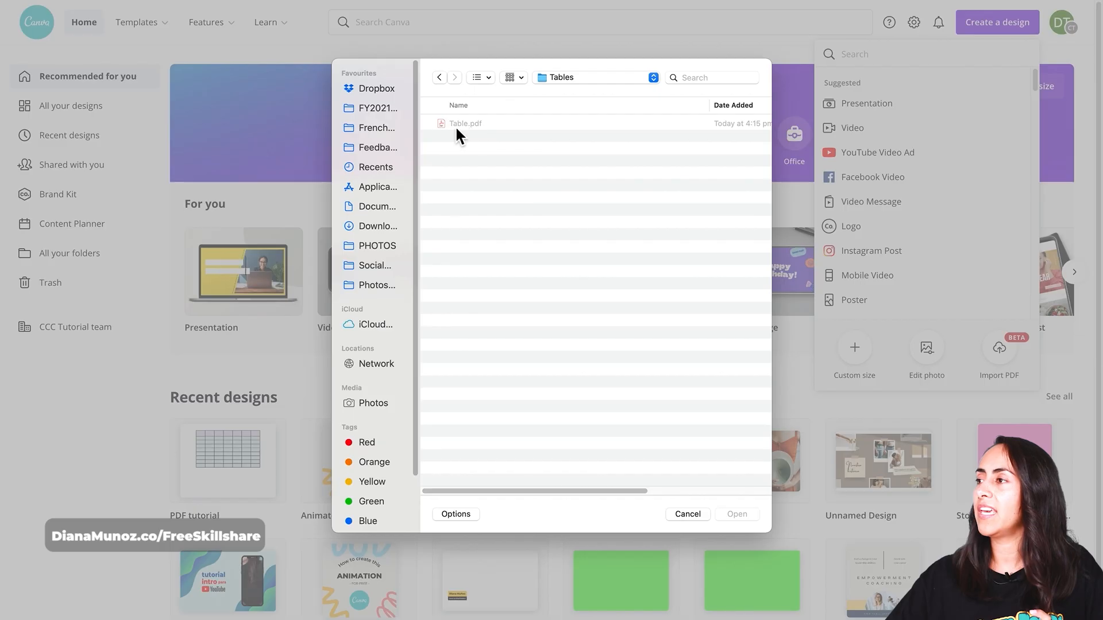
{"action": "left_click", "coordinate": [464, 123]}
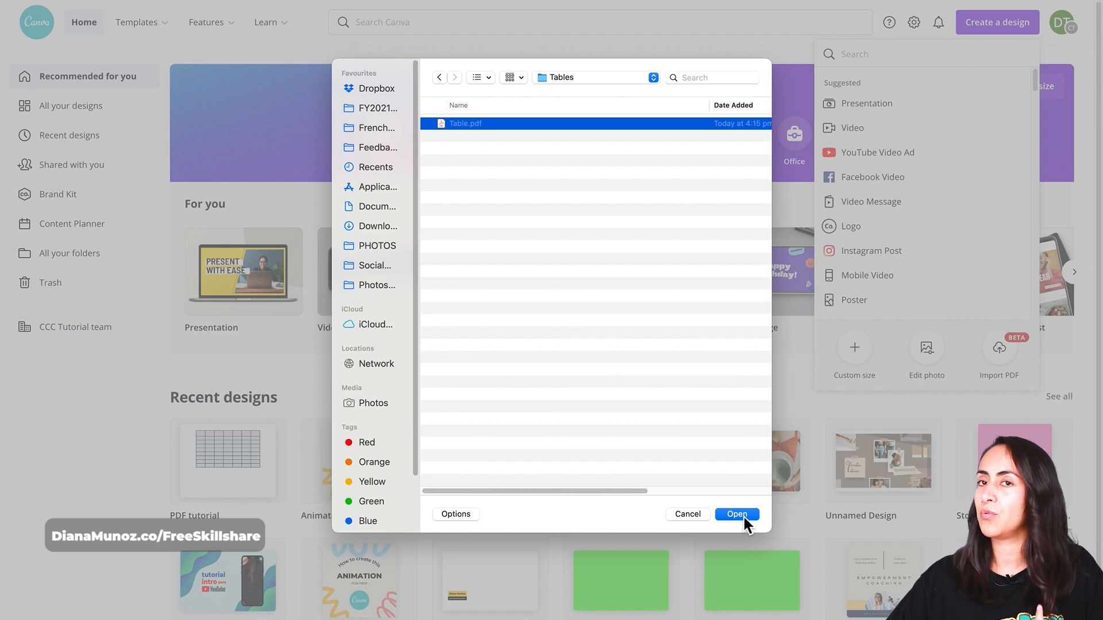
{"action": "left_click", "coordinate": [736, 514]}
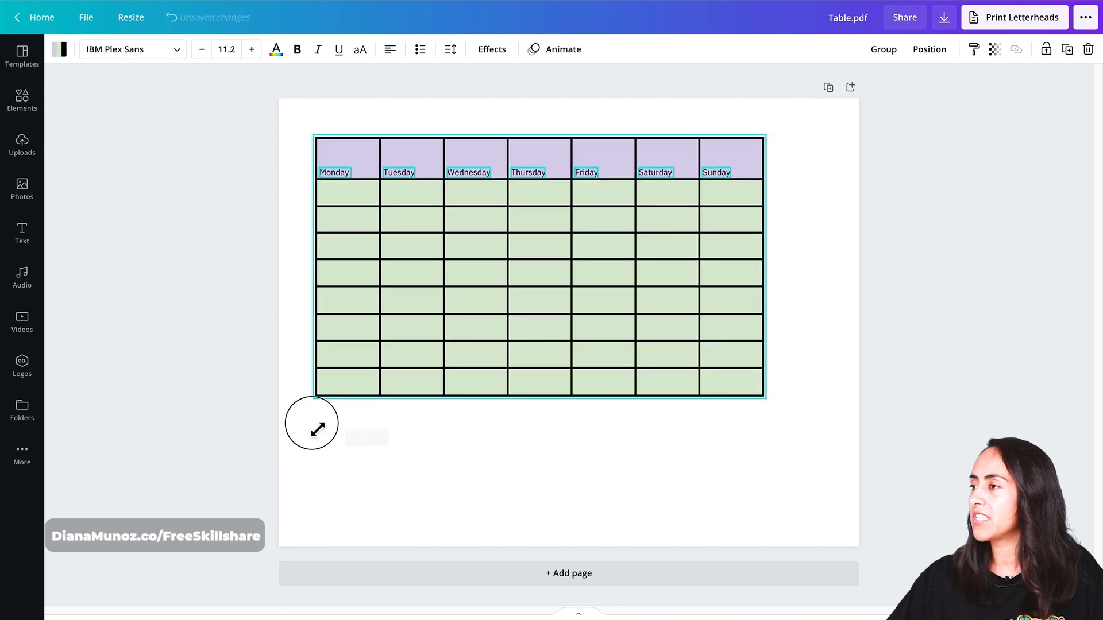
Step: Scale the imported table up by its corner to span the page width
{"action": "left_click_drag", "start_coordinate": [313, 422], "coordinate": [833, 457]}
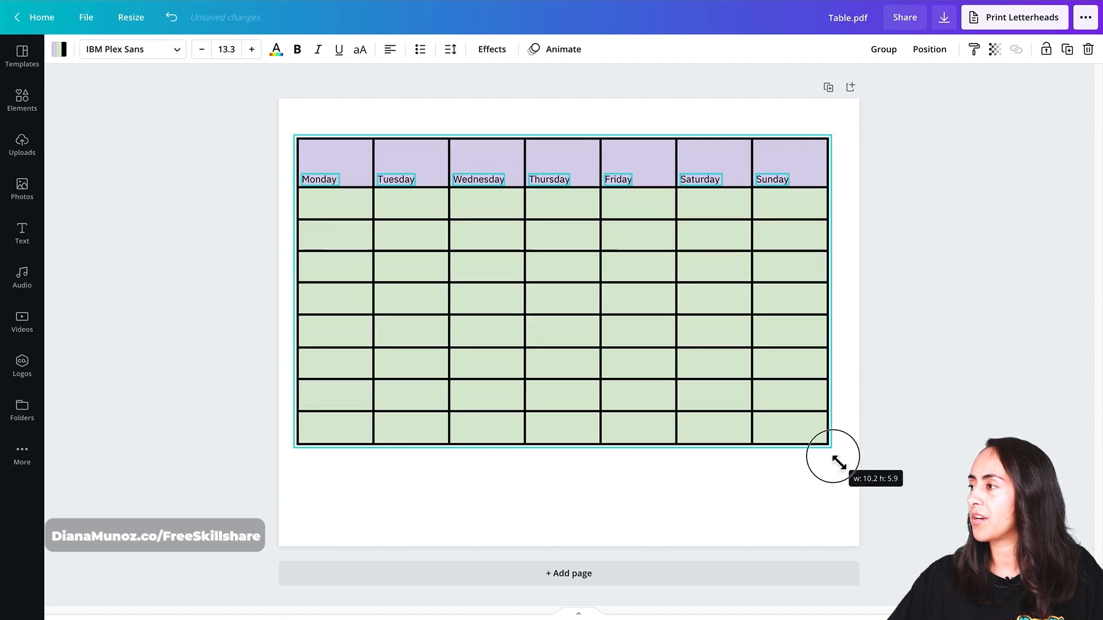
{"action": "left_click_drag", "start_coordinate": [833, 457], "coordinate": [834, 448]}
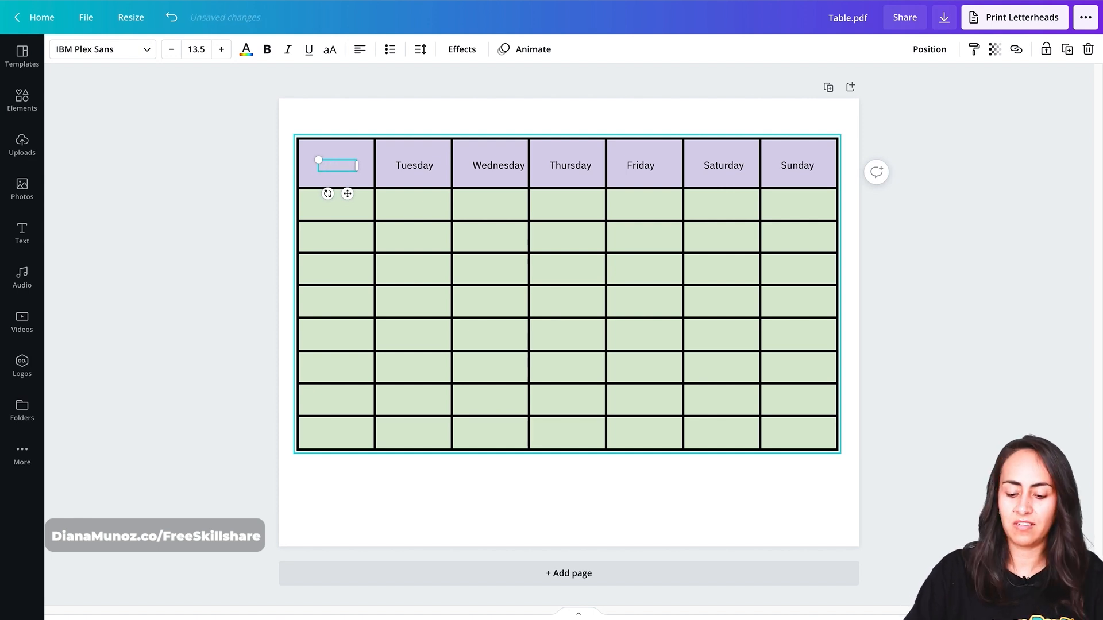
Step: Type 'Monday' in the first header, then try Anton on Tuesday and undo it
{"action": "type", "text": "Monday"}
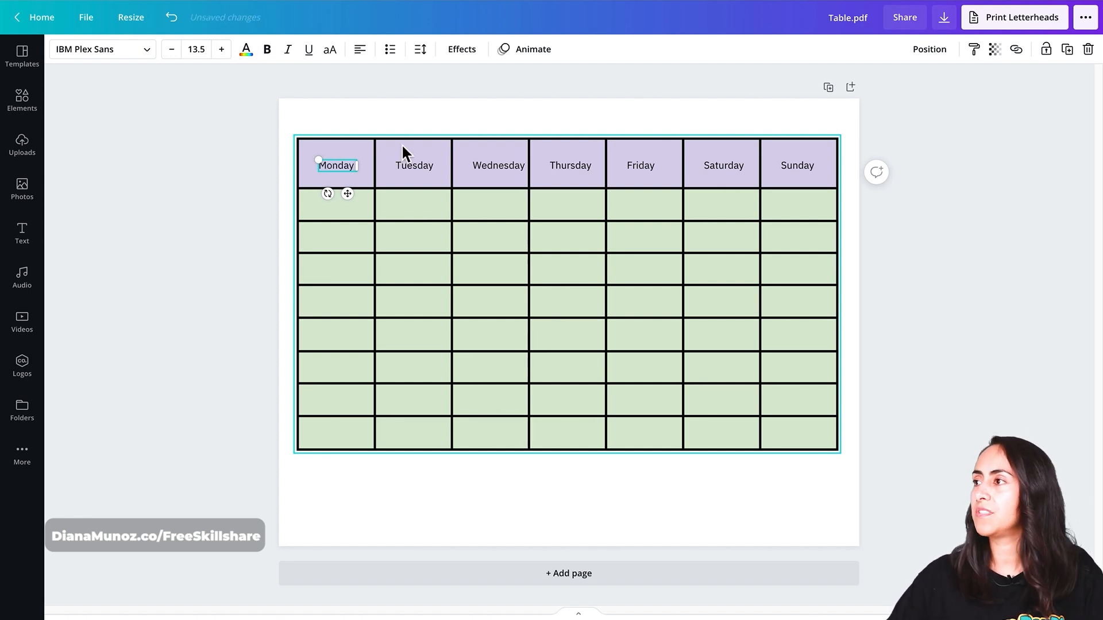
{"action": "left_click", "coordinate": [414, 166]}
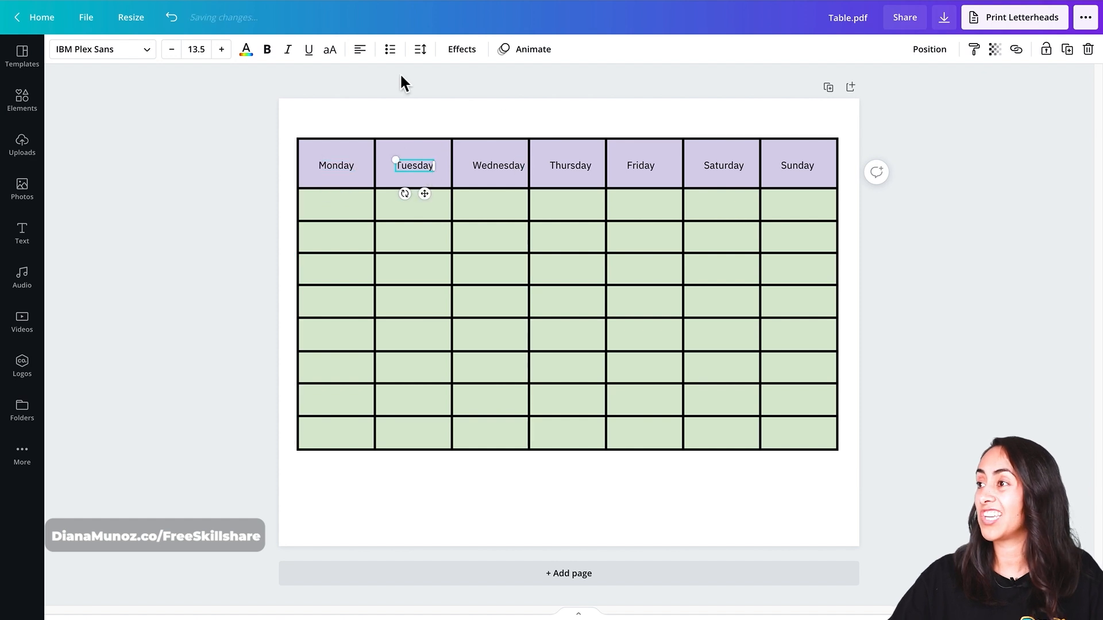
{"action": "left_click", "coordinate": [98, 48]}
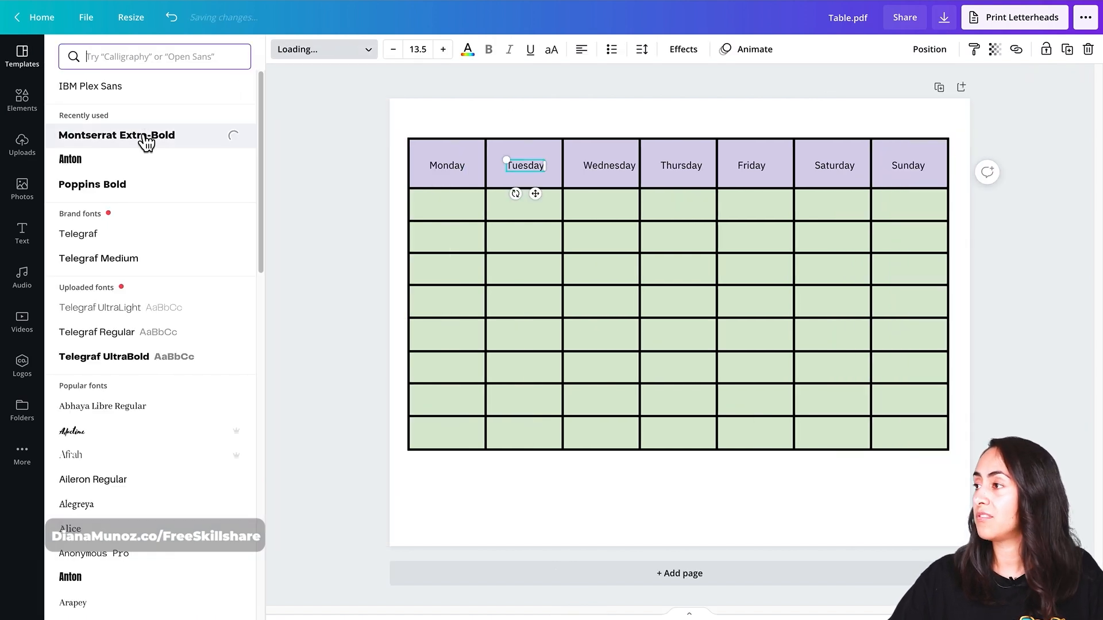
{"action": "left_click", "coordinate": [70, 159]}
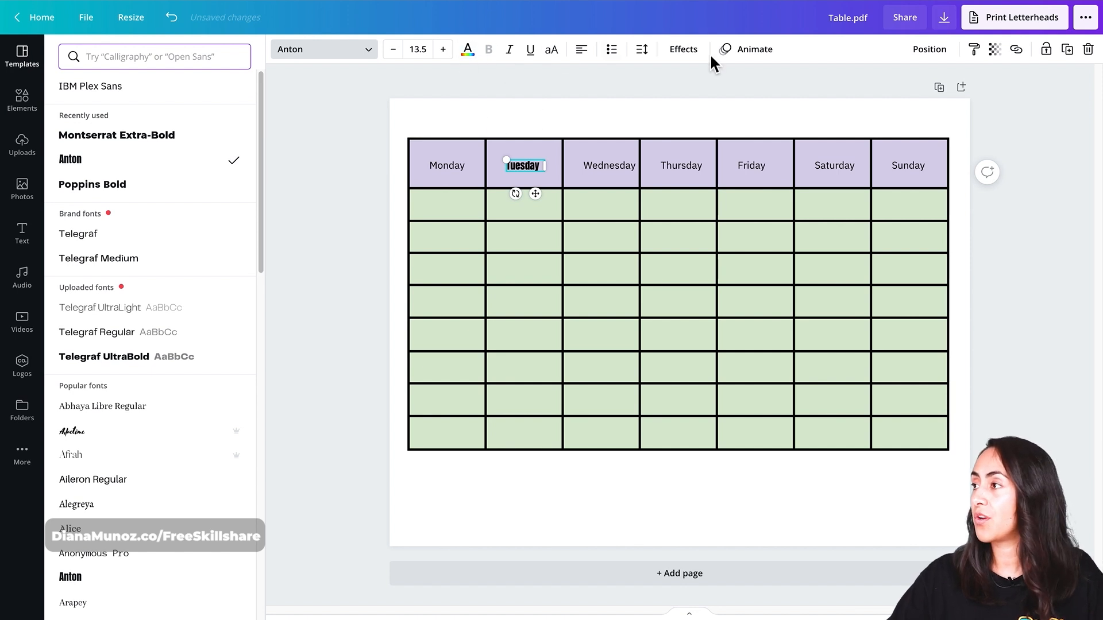
{"action": "left_click", "coordinate": [171, 17]}
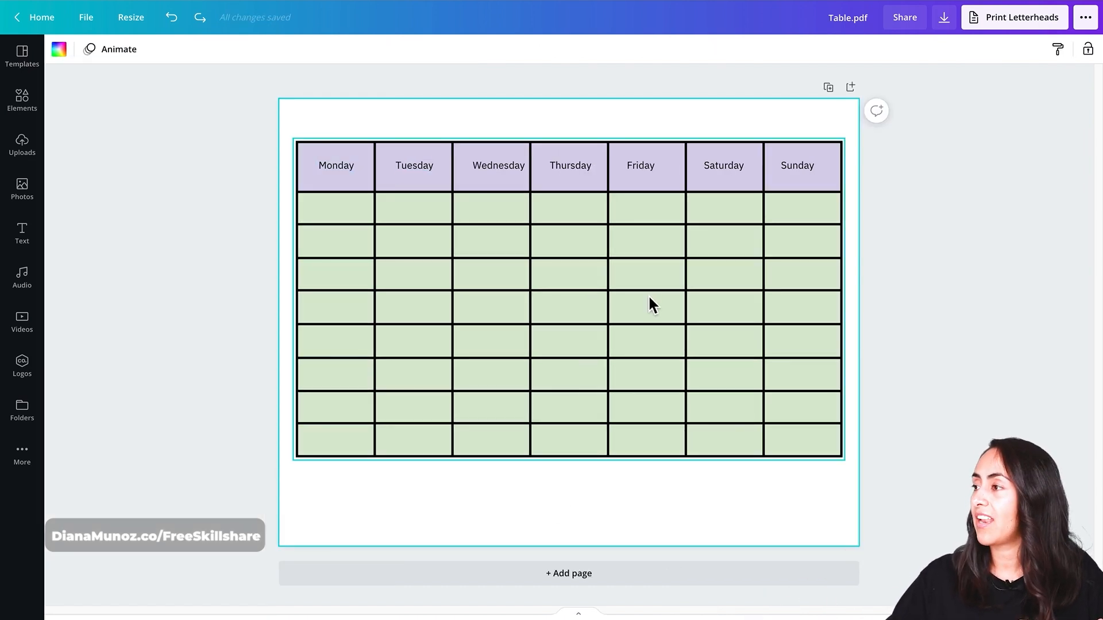
{"action": "left_click", "coordinate": [647, 304]}
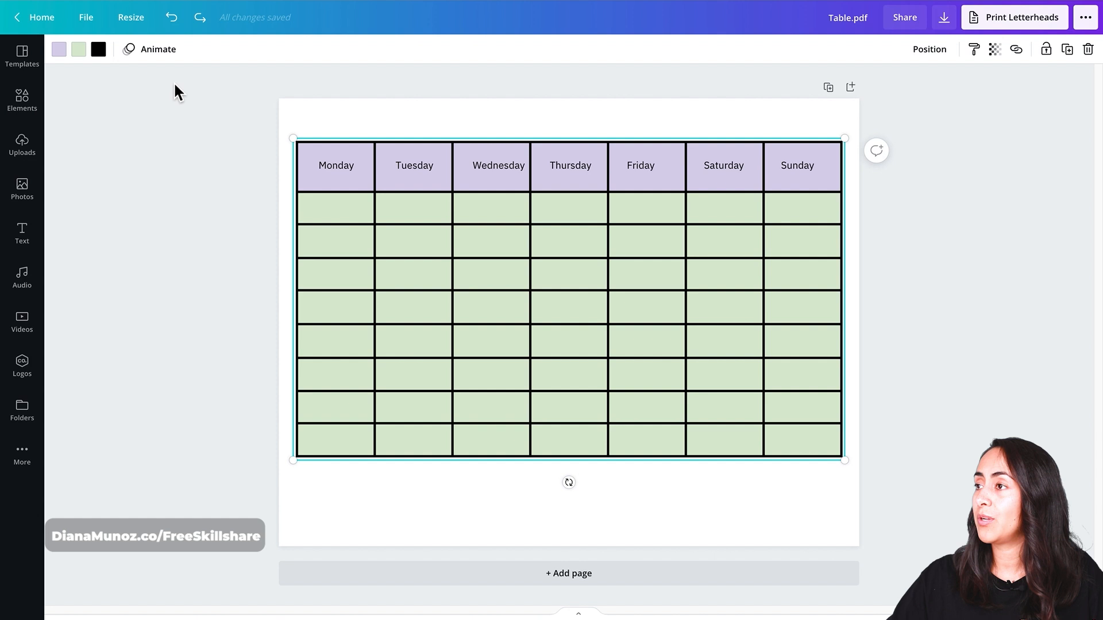
{"action": "mouse_move", "coordinate": [157, 49]}
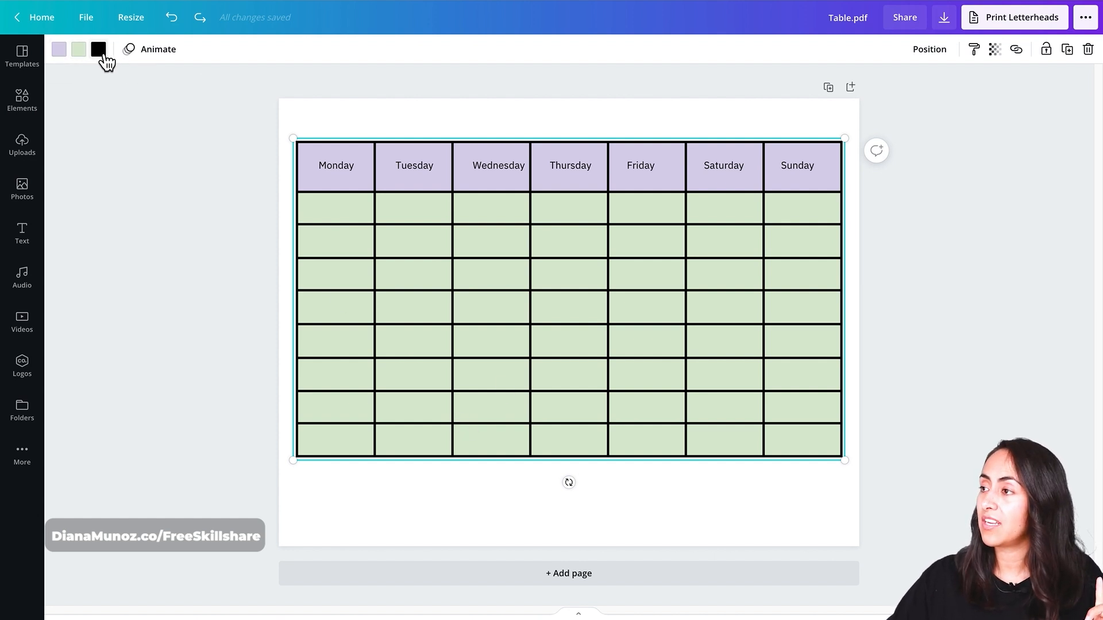
Step: Recolour the table's black grid lines white and the purple header row yellow
{"action": "left_click", "coordinate": [97, 49]}
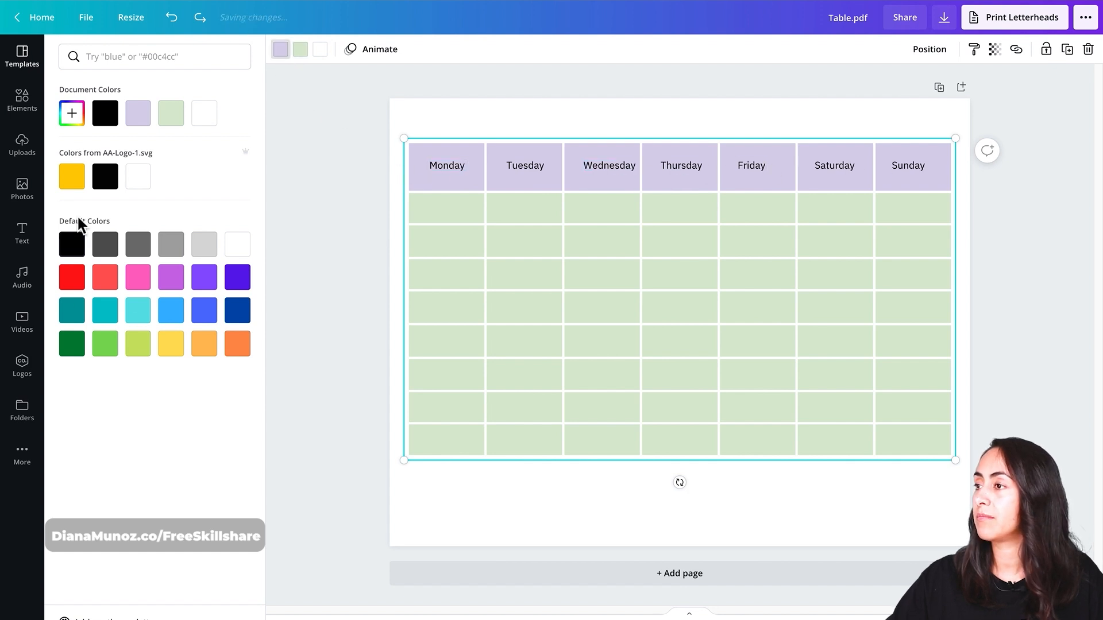
{"action": "left_click", "coordinate": [71, 175]}
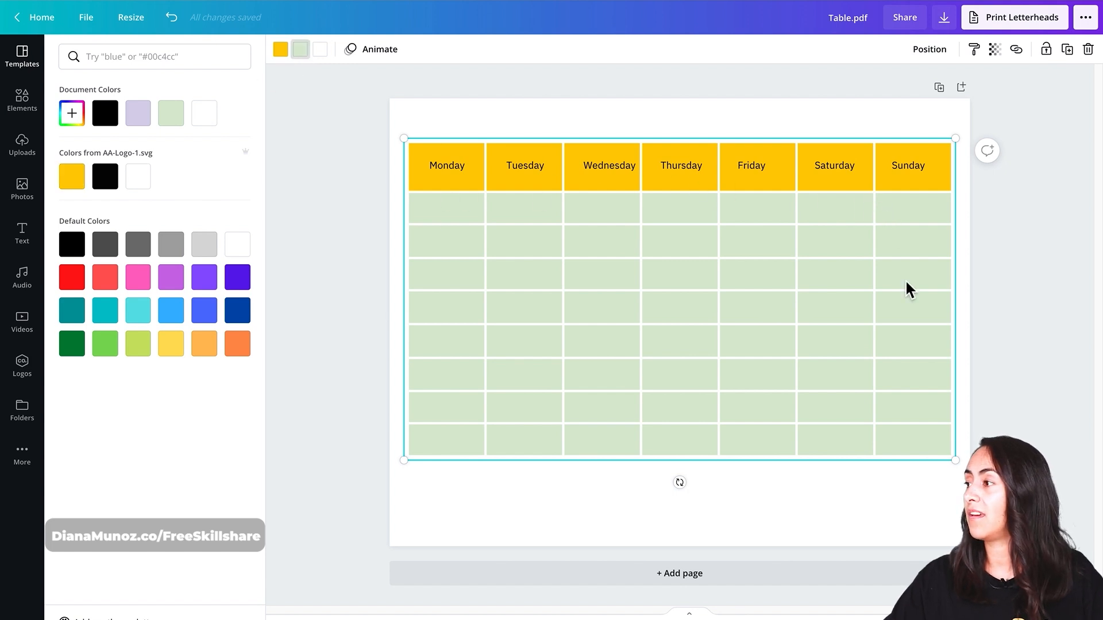
{"action": "mouse_move", "coordinate": [110, 301]}
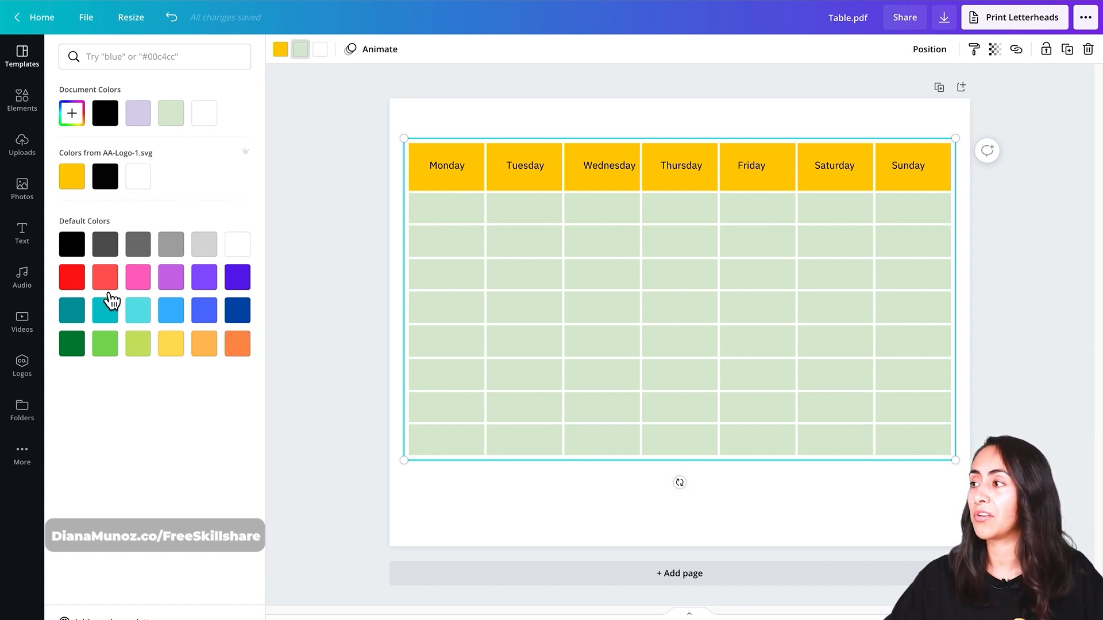